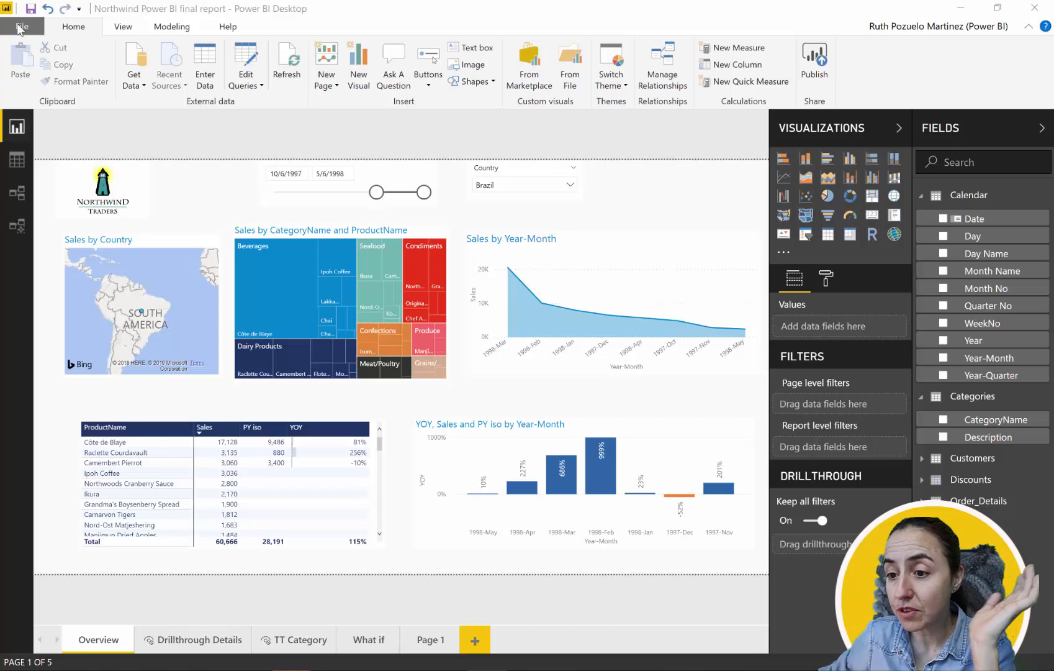
Enable the updated filter pane in Current File Report settings and confirm with OK
click(20, 26)
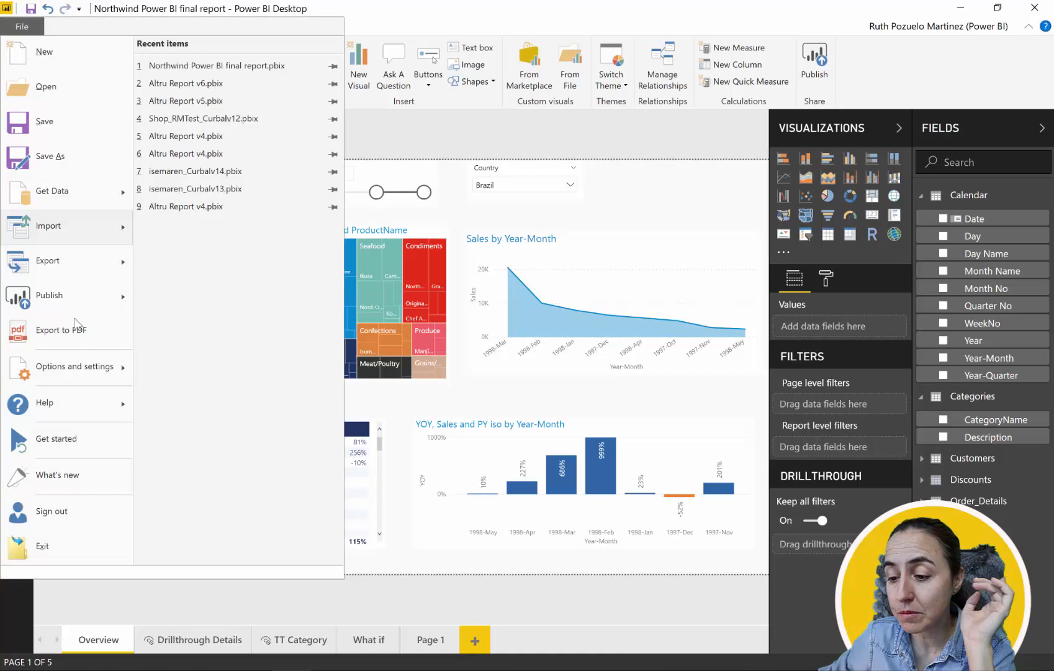
click(75, 366)
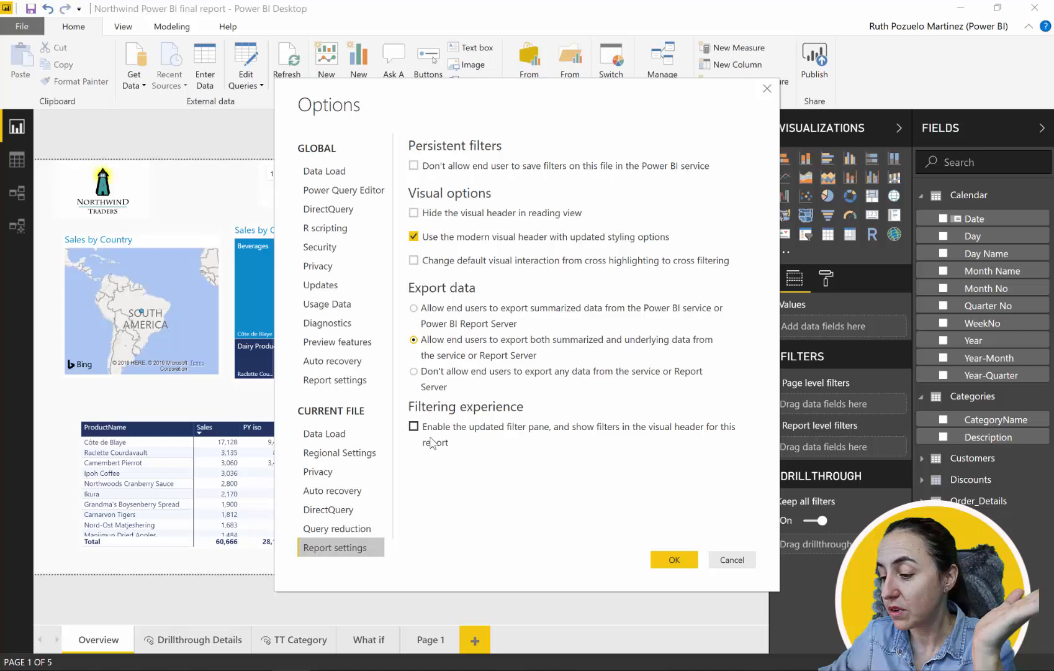
click(413, 426)
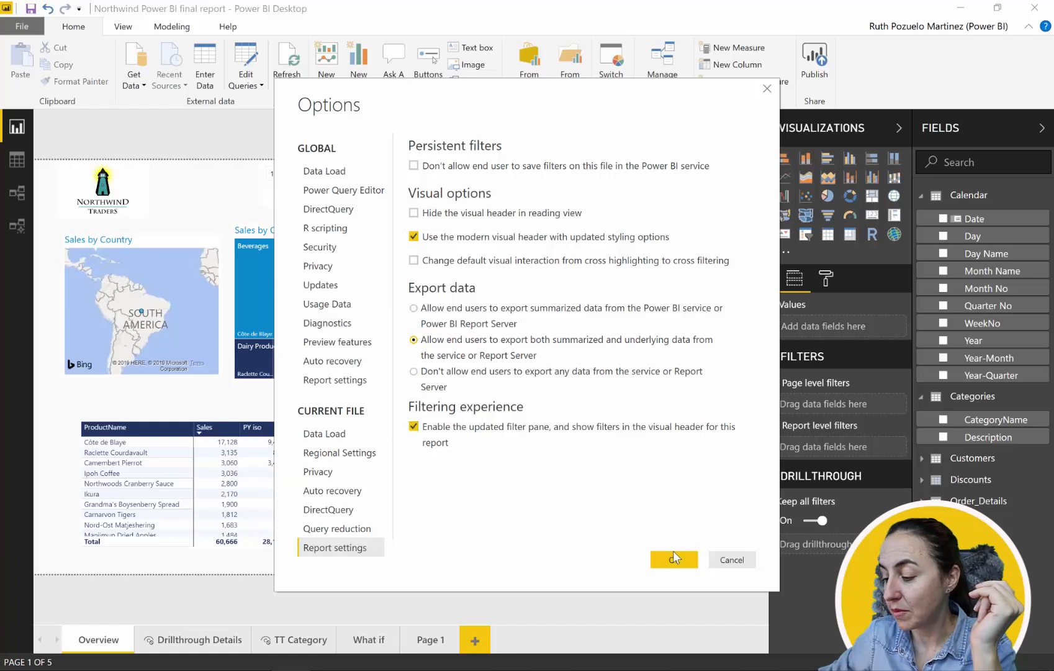
click(673, 559)
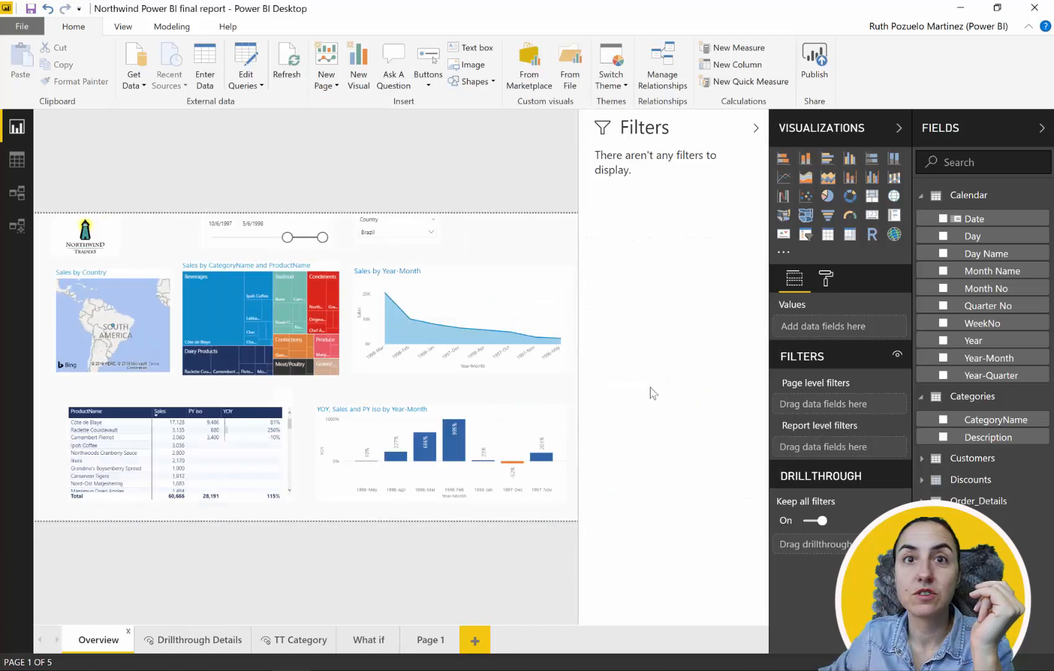
mouse_move(661, 271)
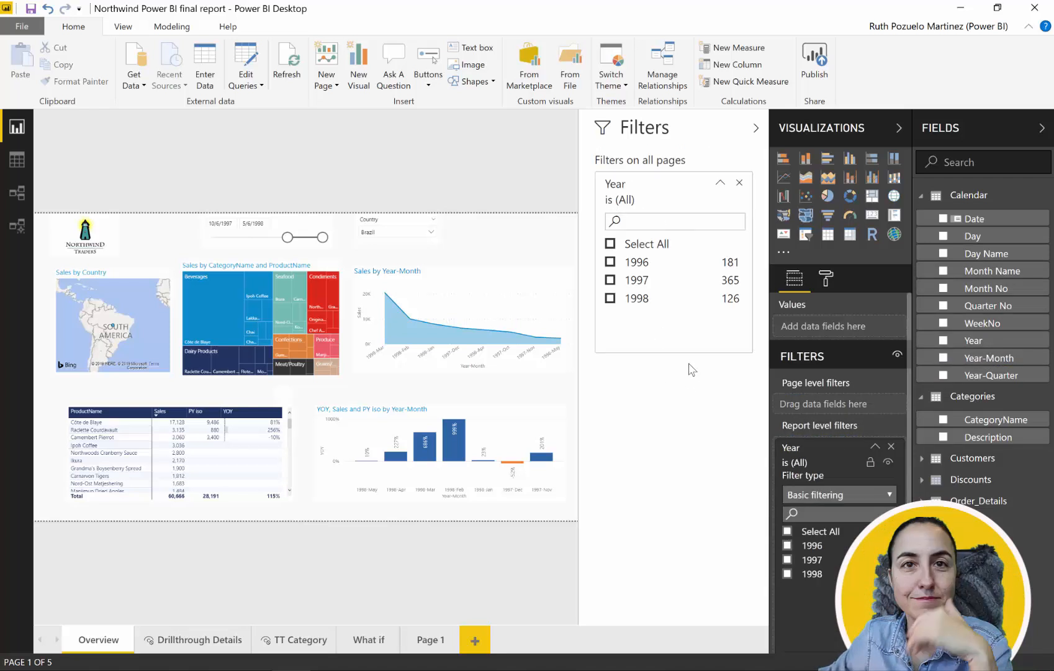
mouse_move(669, 375)
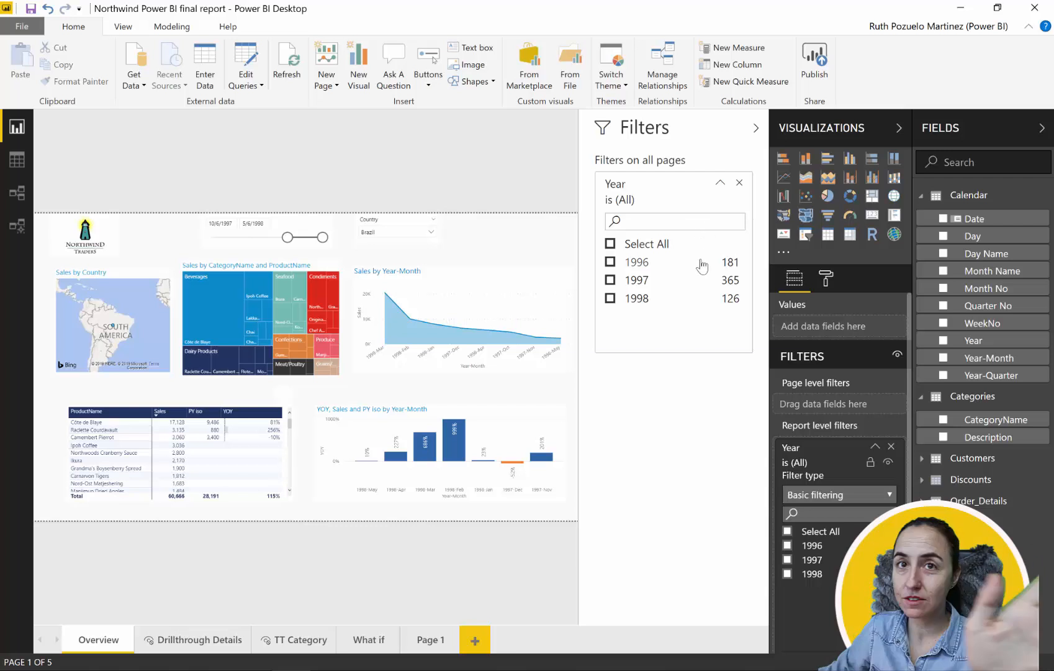
Collapse the new Filters pane beside the canvas after adding the report-level Year filter
click(756, 128)
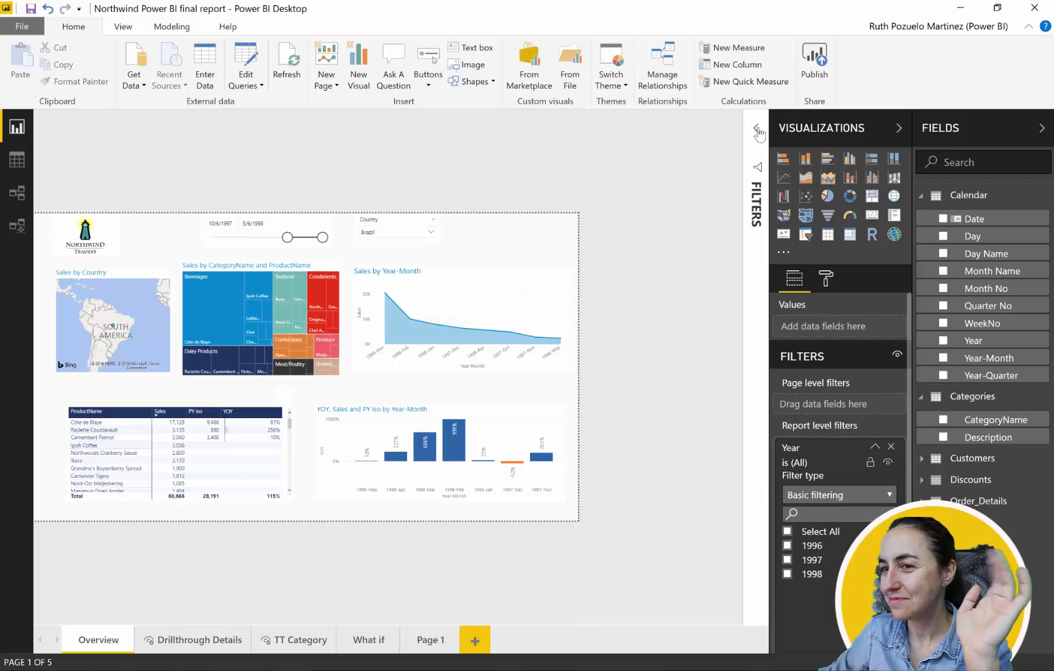
Replace Year with CategoryName as the Sales by Year-Month chart's legend and select a data point
click(757, 128)
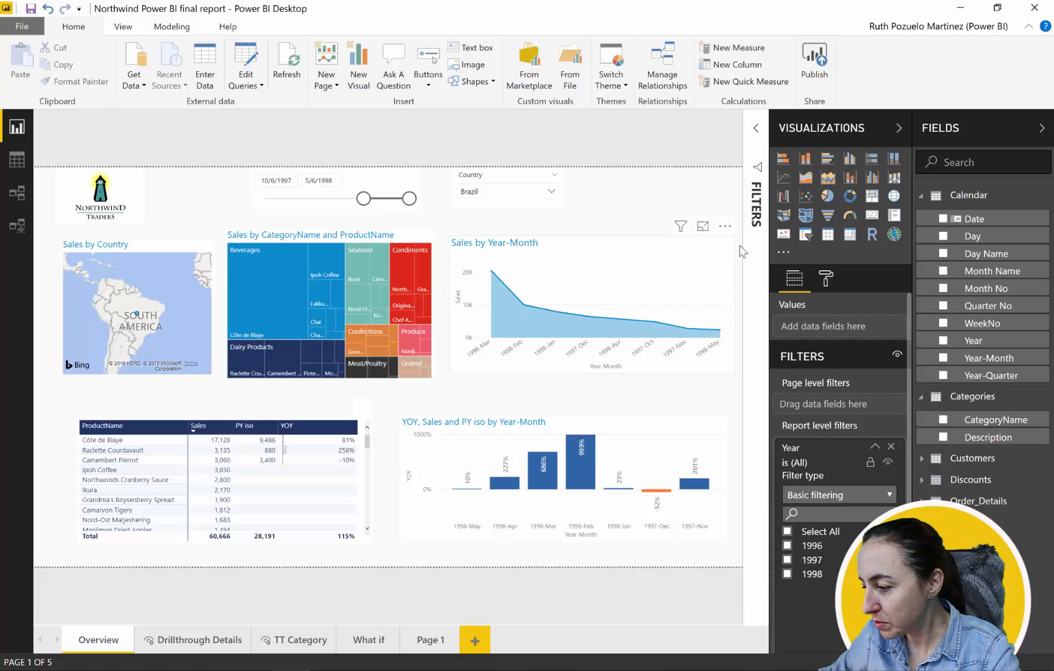
click(590, 303)
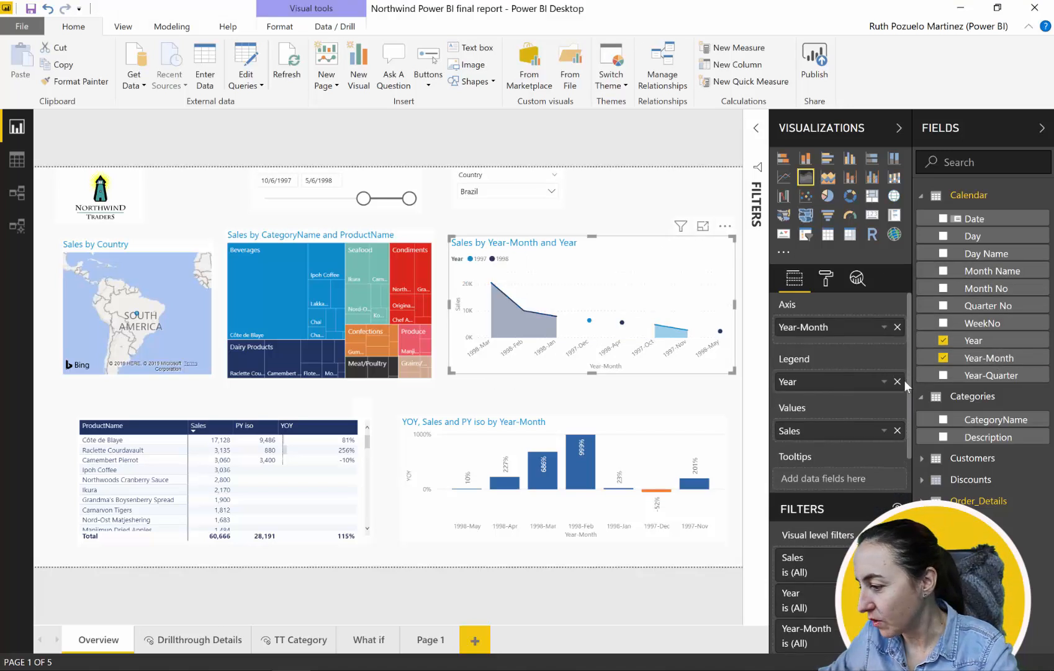
click(896, 381)
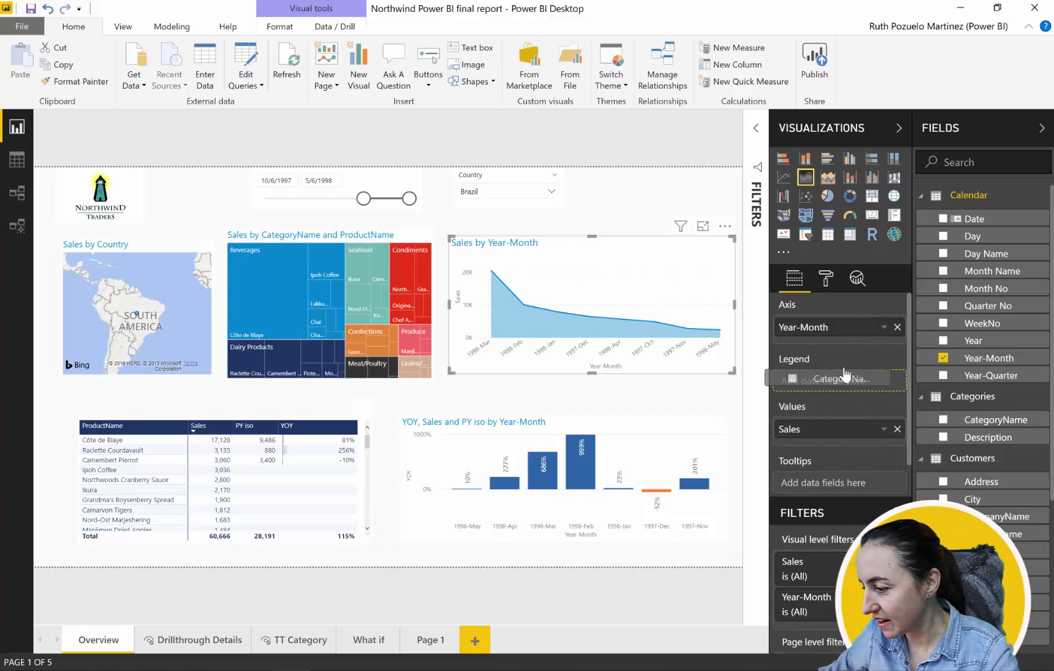
click(944, 419)
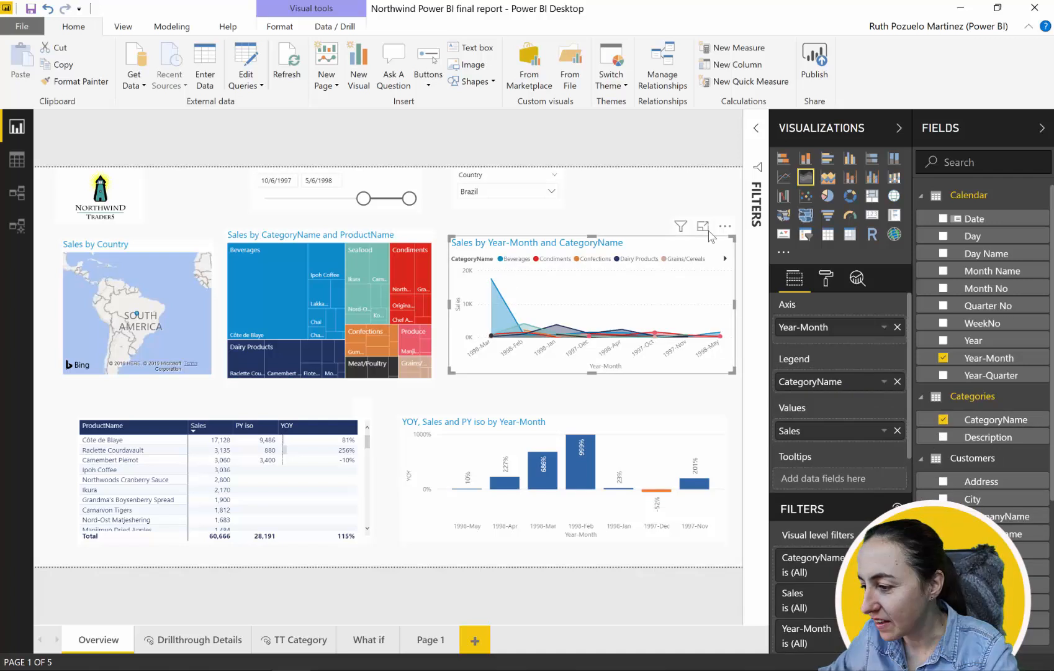
click(703, 226)
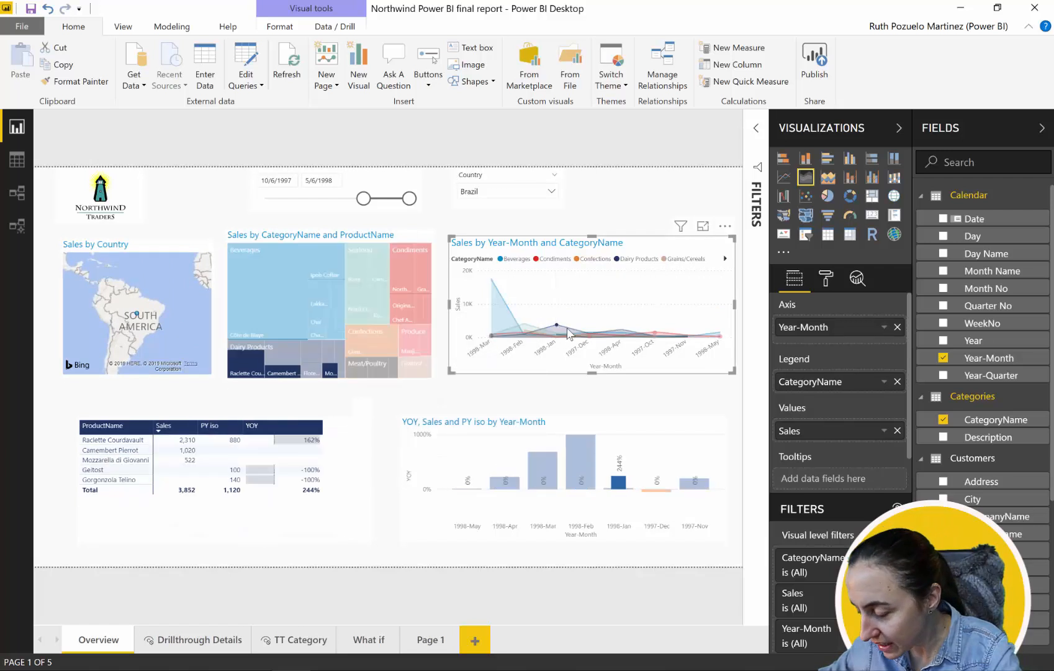
mouse_move(484, 403)
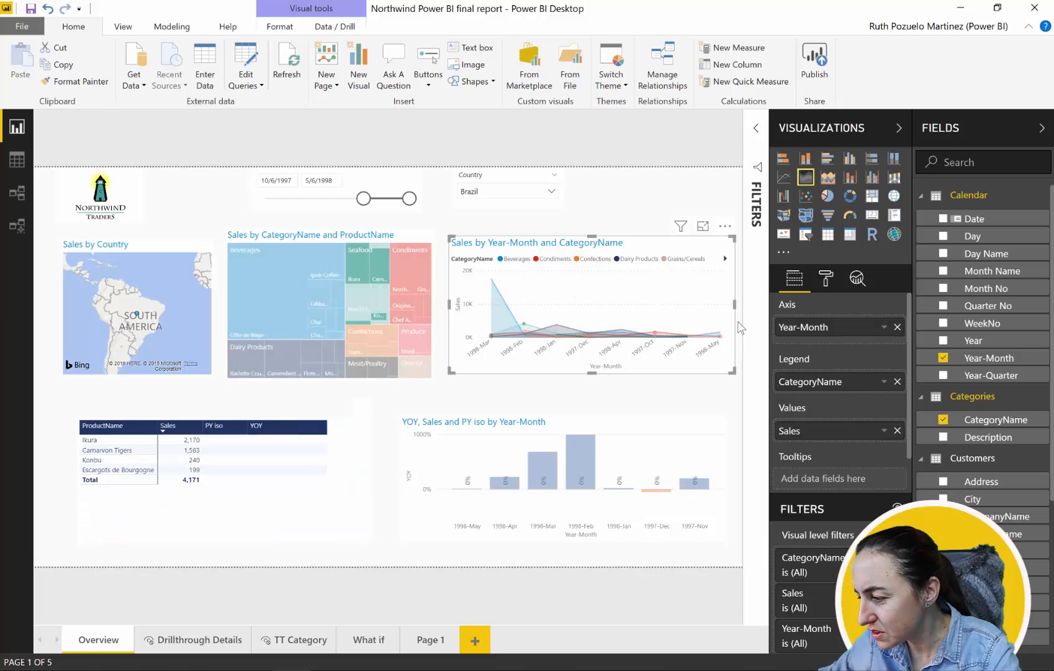
mouse_move(722, 471)
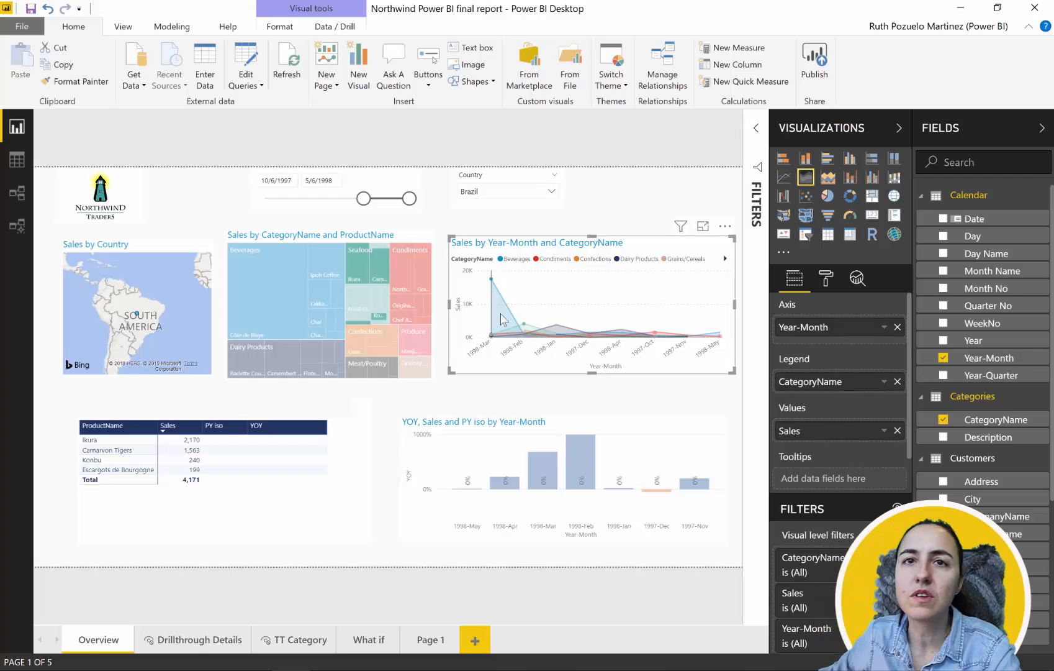
mouse_move(661, 336)
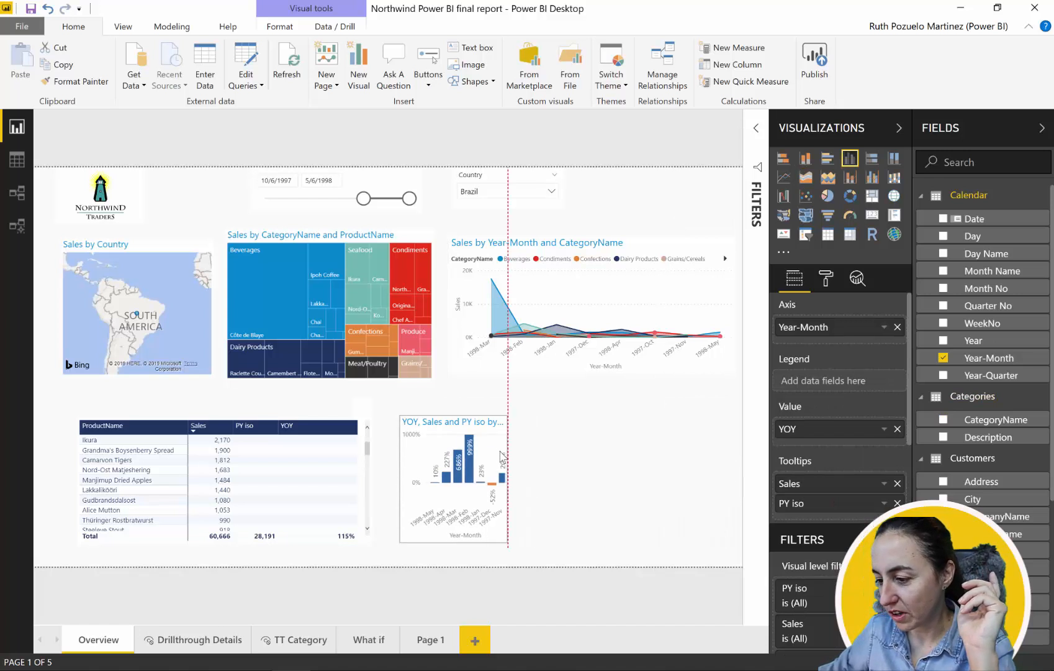
click(453, 478)
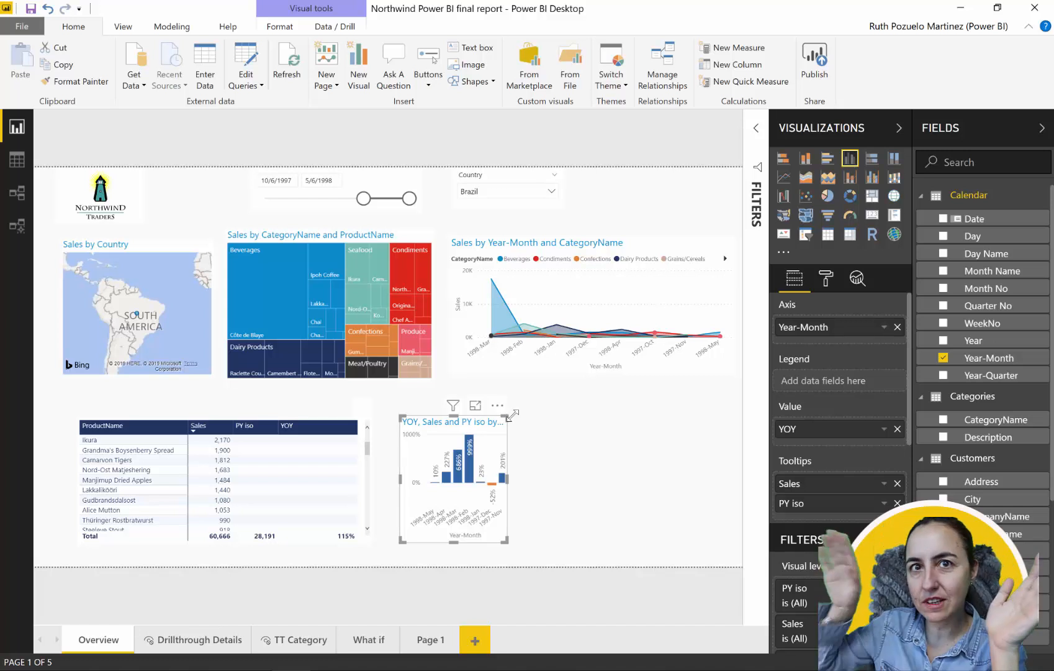
mouse_move(826, 278)
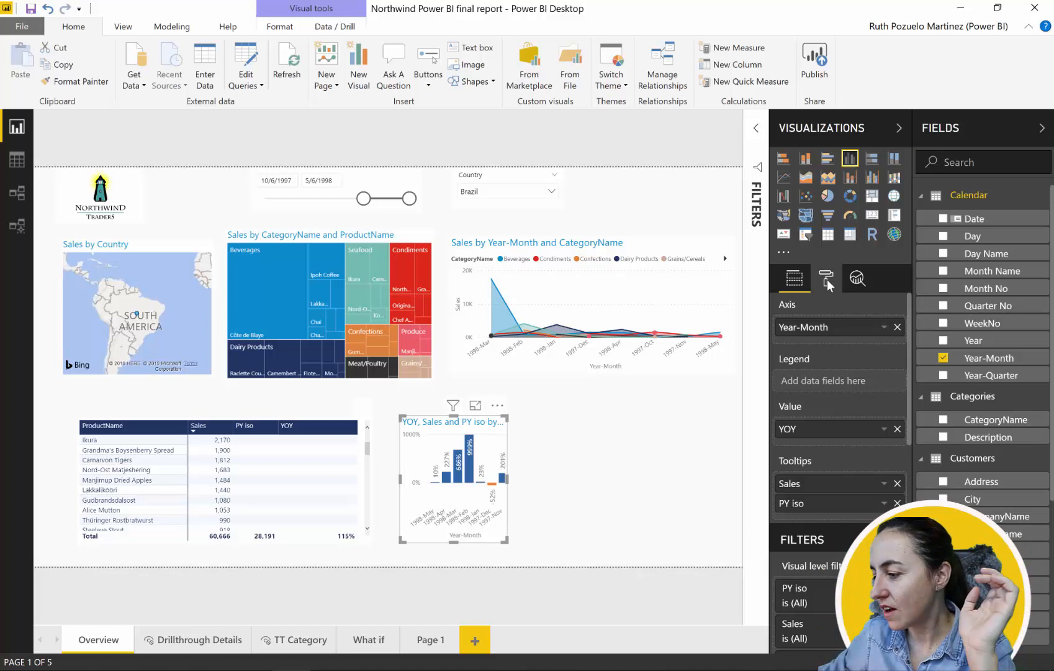
click(826, 278)
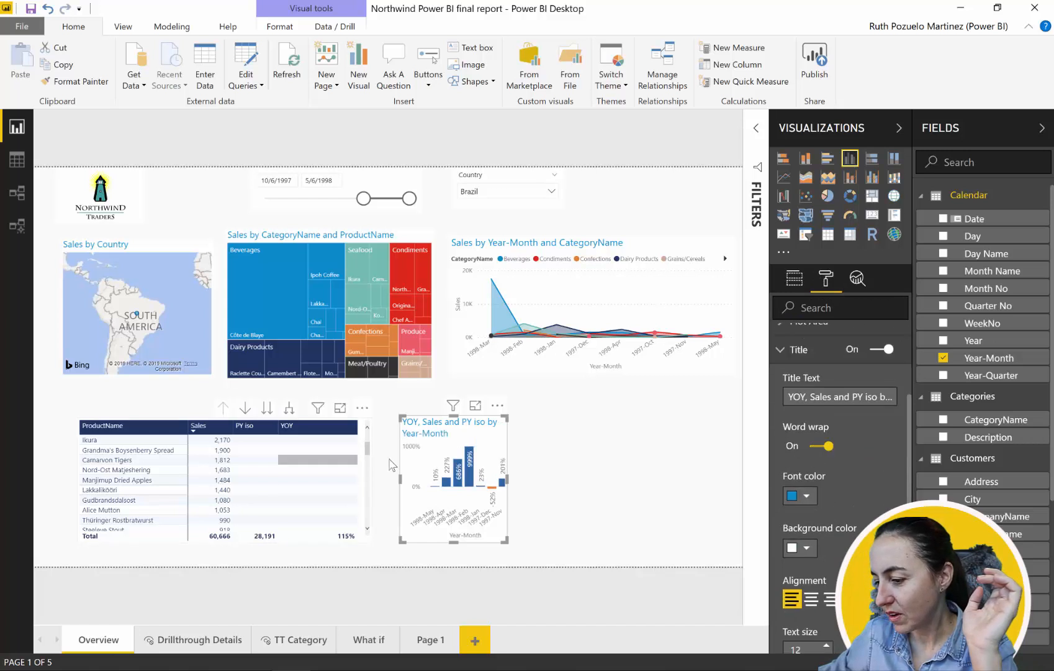
mouse_move(449, 434)
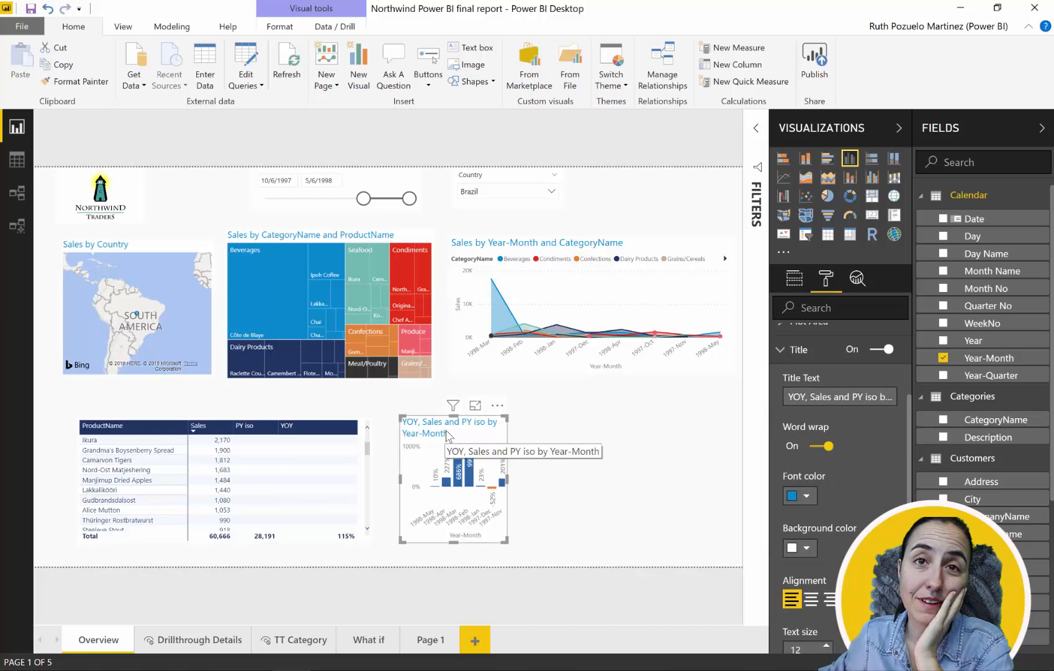
mouse_move(620, 496)
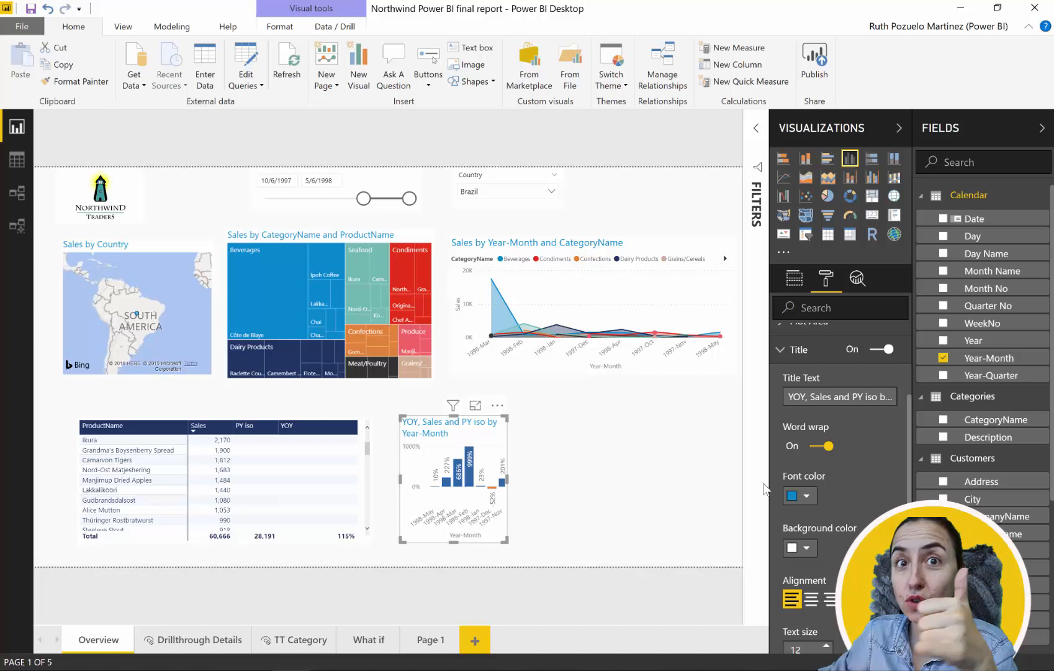
click(818, 446)
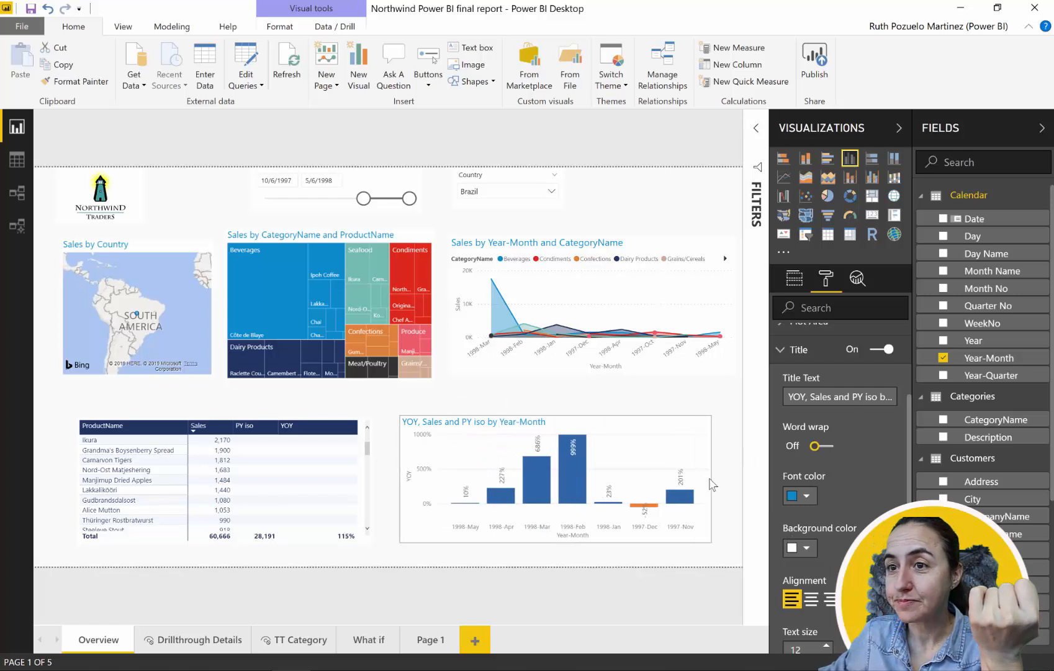
click(552, 502)
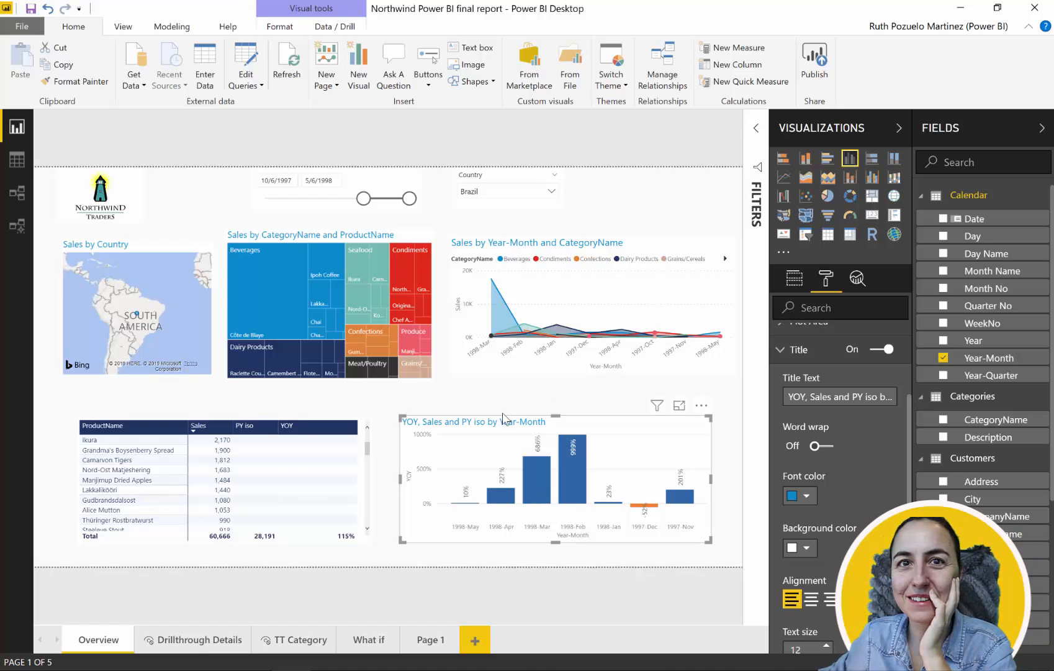
Add a text box on Page 1 with Border on and the Radius slider raised for rounded corners
click(431, 640)
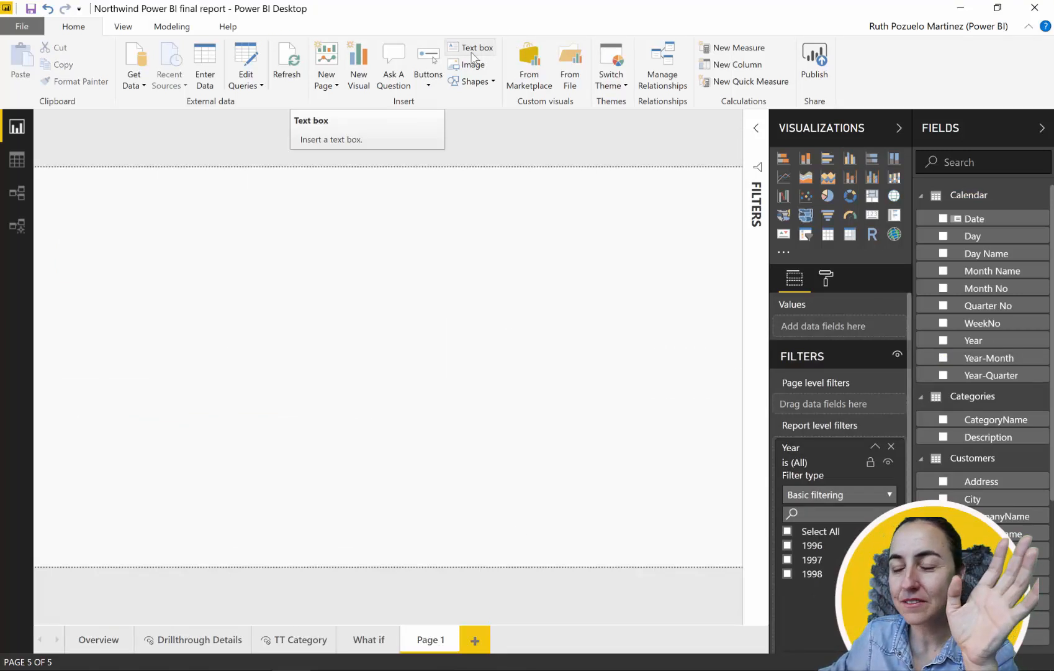
click(477, 47)
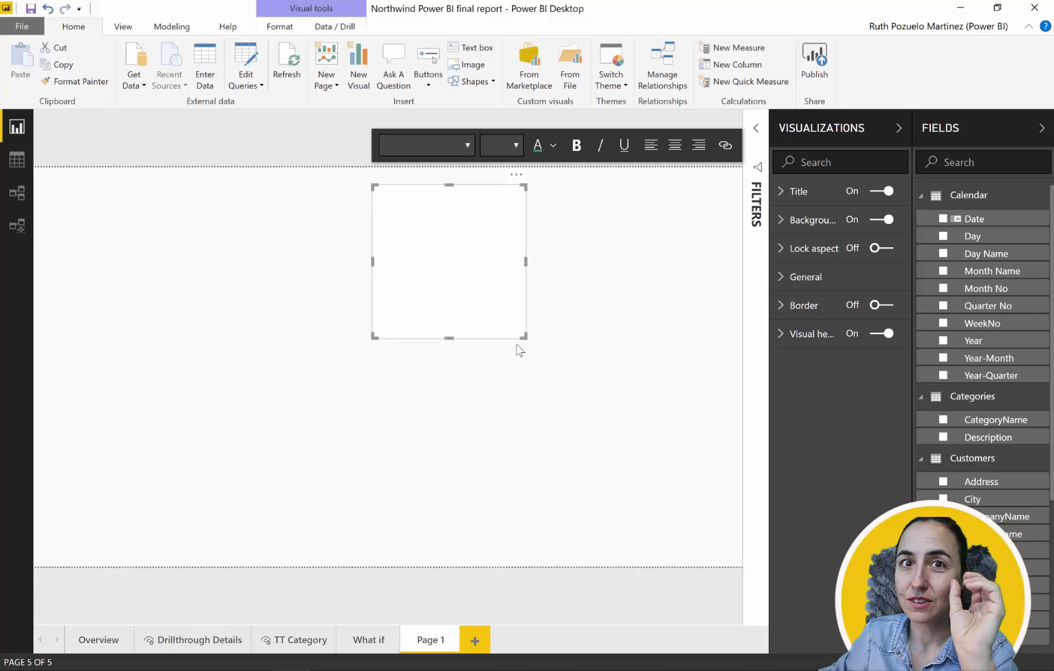
mouse_move(495, 350)
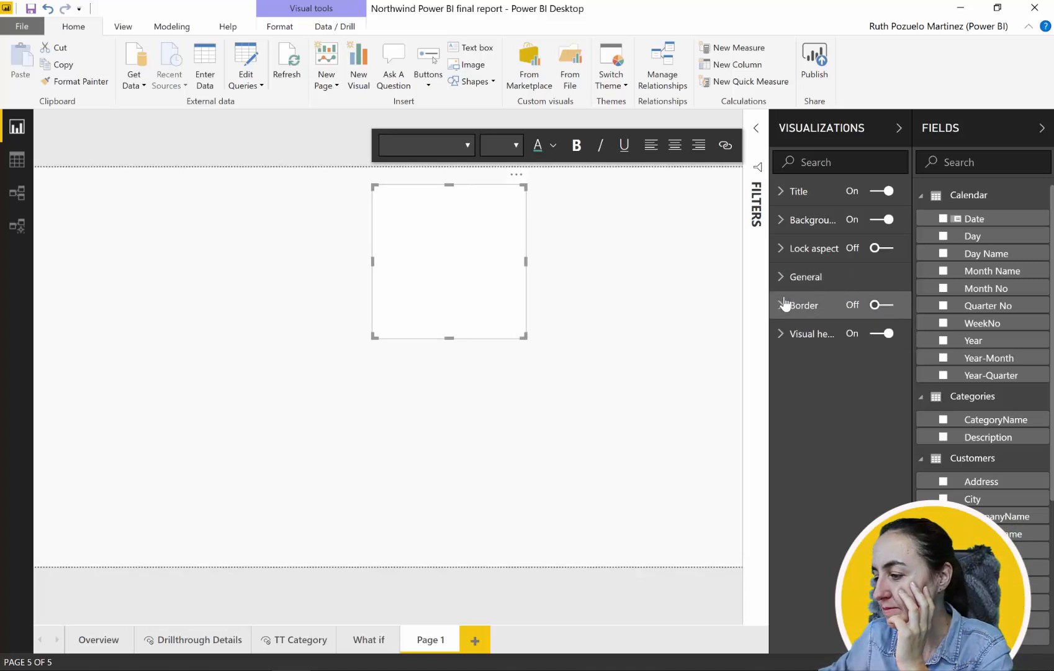
click(882, 305)
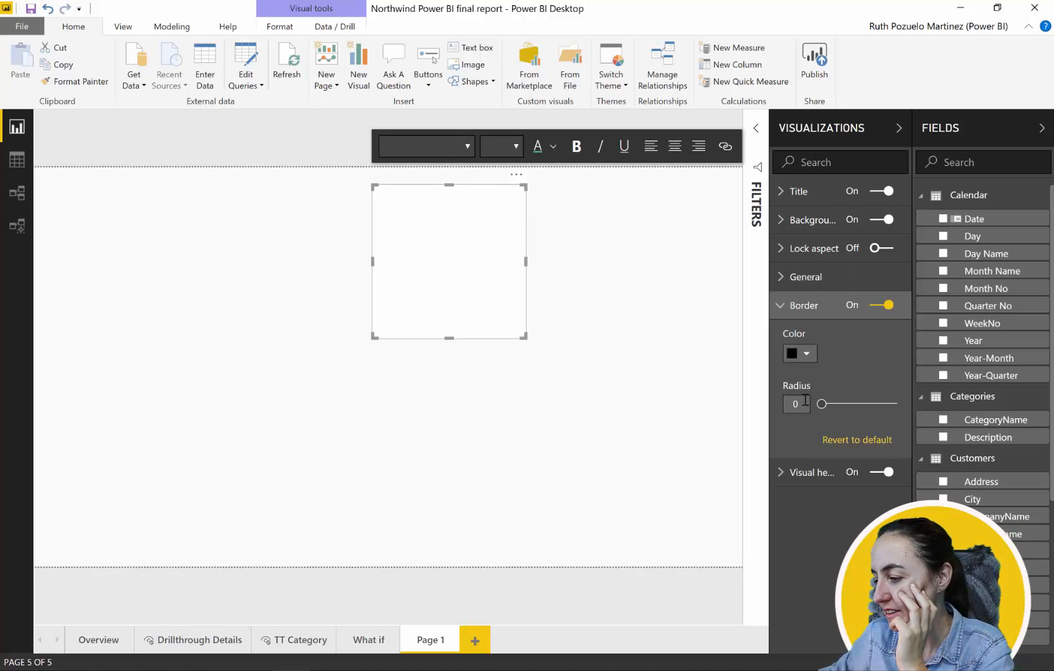
drag(821, 402, 893, 402)
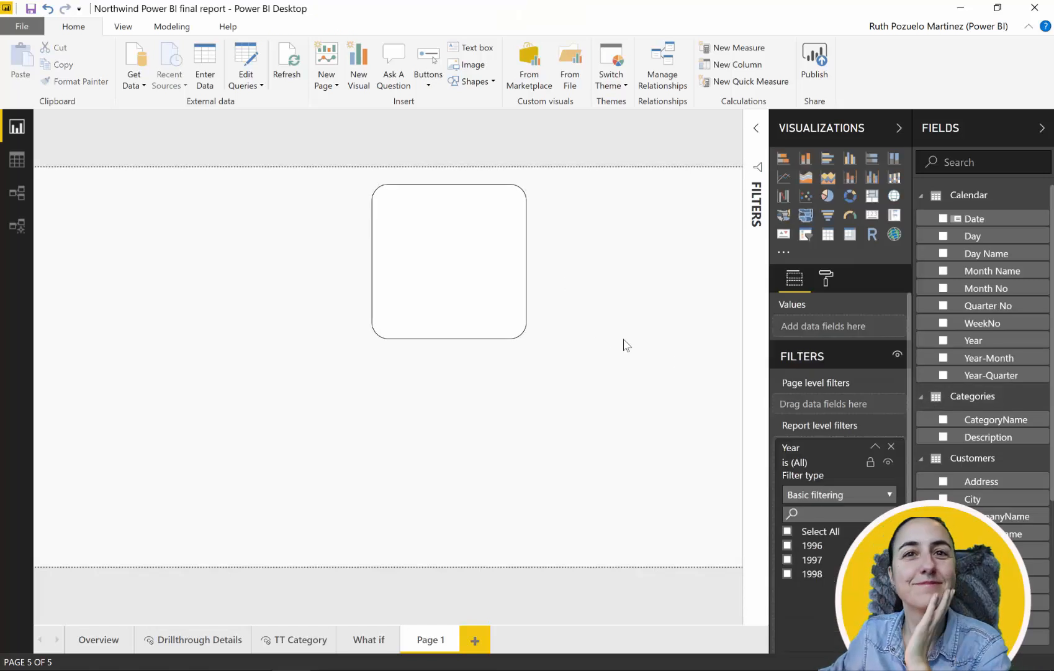
mouse_move(531, 251)
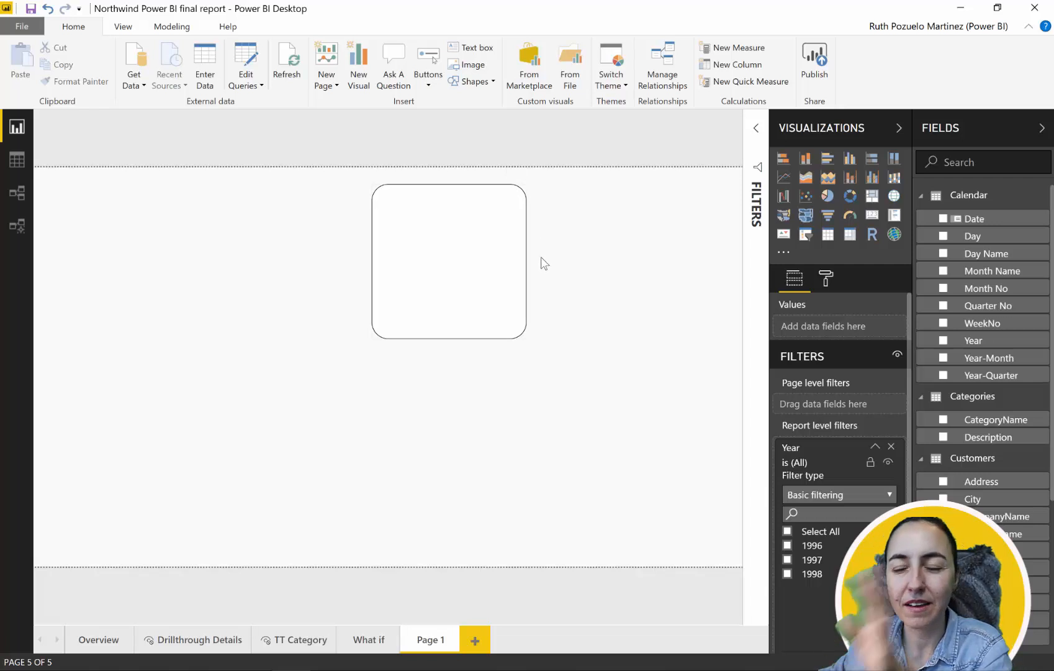
mouse_move(568, 328)
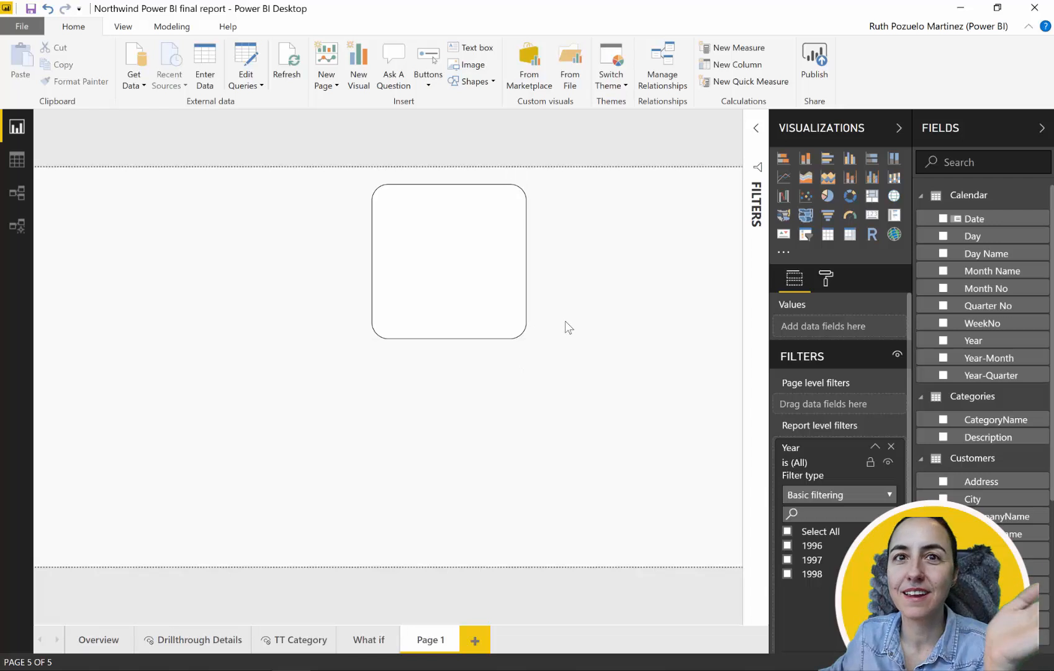
mouse_move(590, 311)
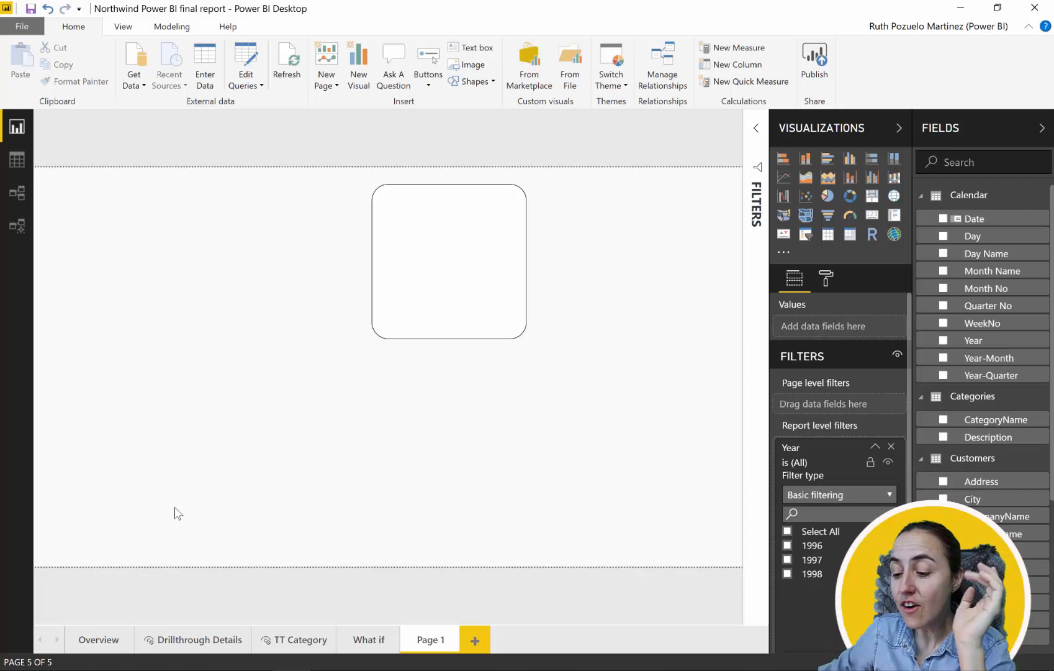
Return to the Overview page to show cross-highlighting between its visuals
click(98, 640)
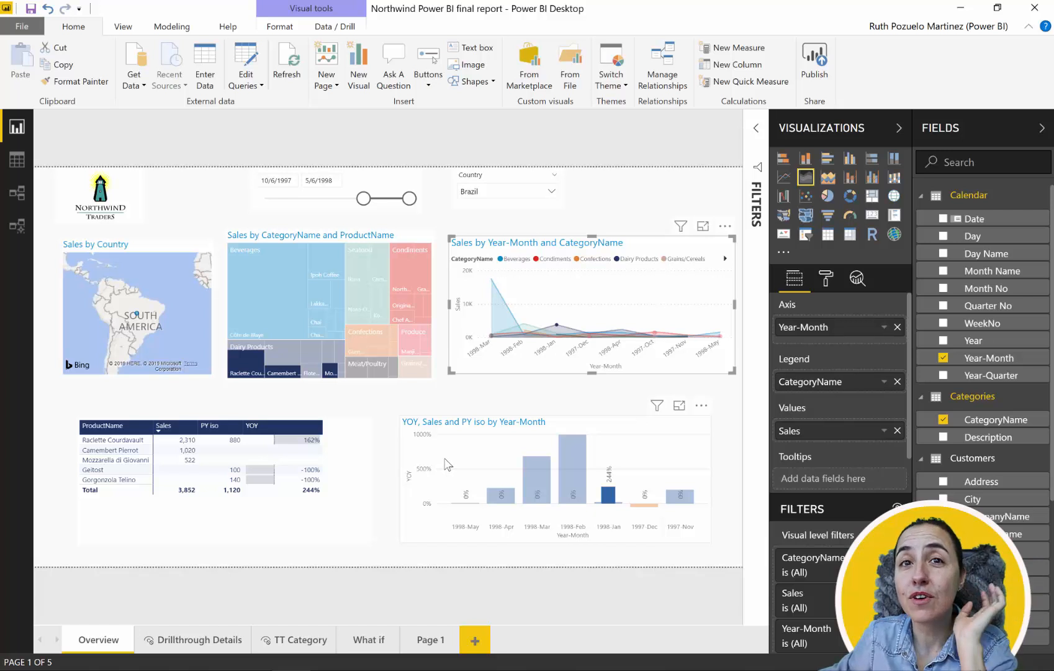
mouse_move(443, 440)
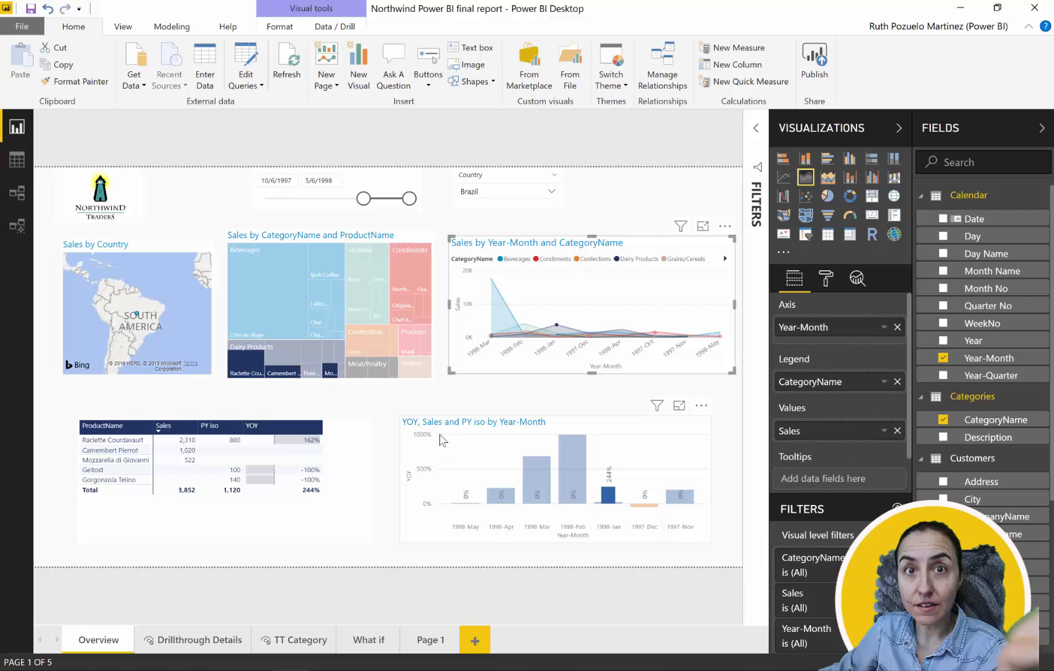
mouse_move(445, 442)
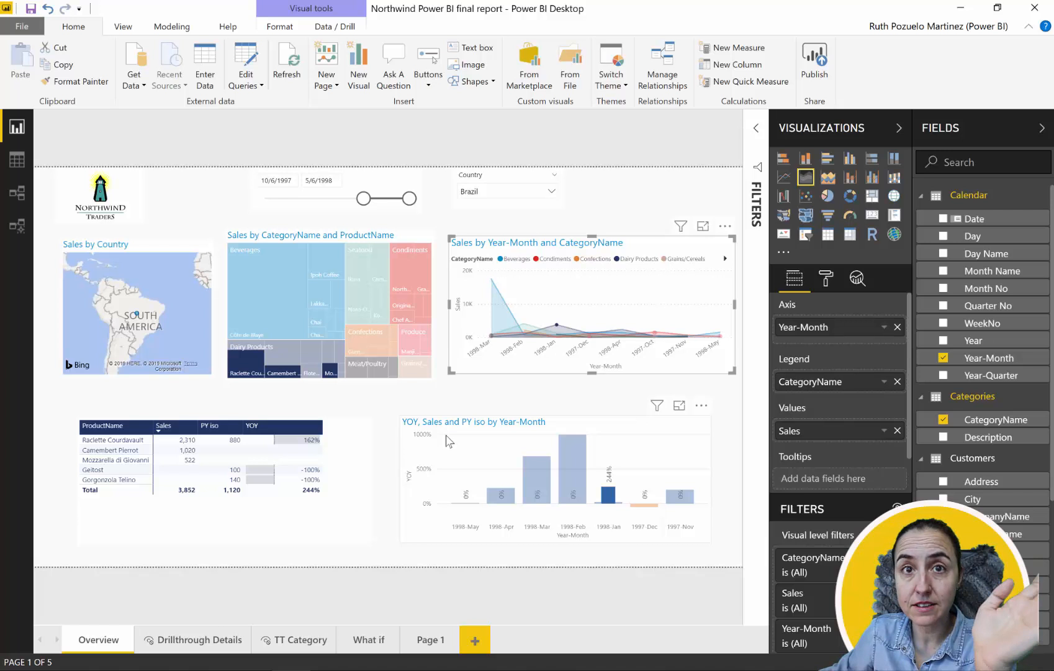
mouse_move(400, 294)
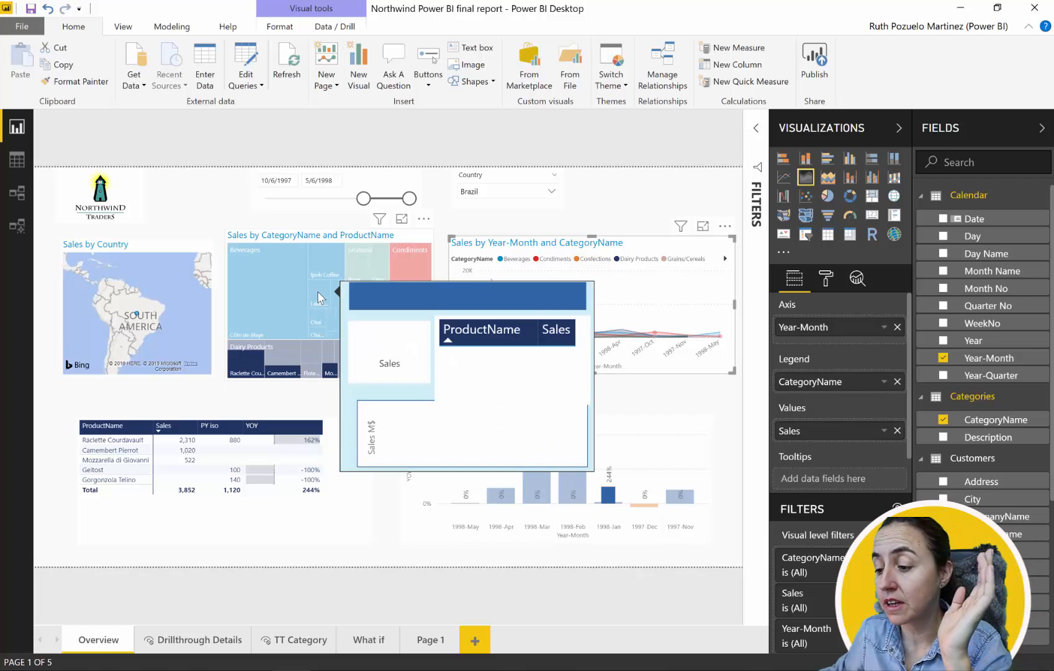
Change the report's default visual interaction to cross filtering in Report settings and confirm
click(21, 27)
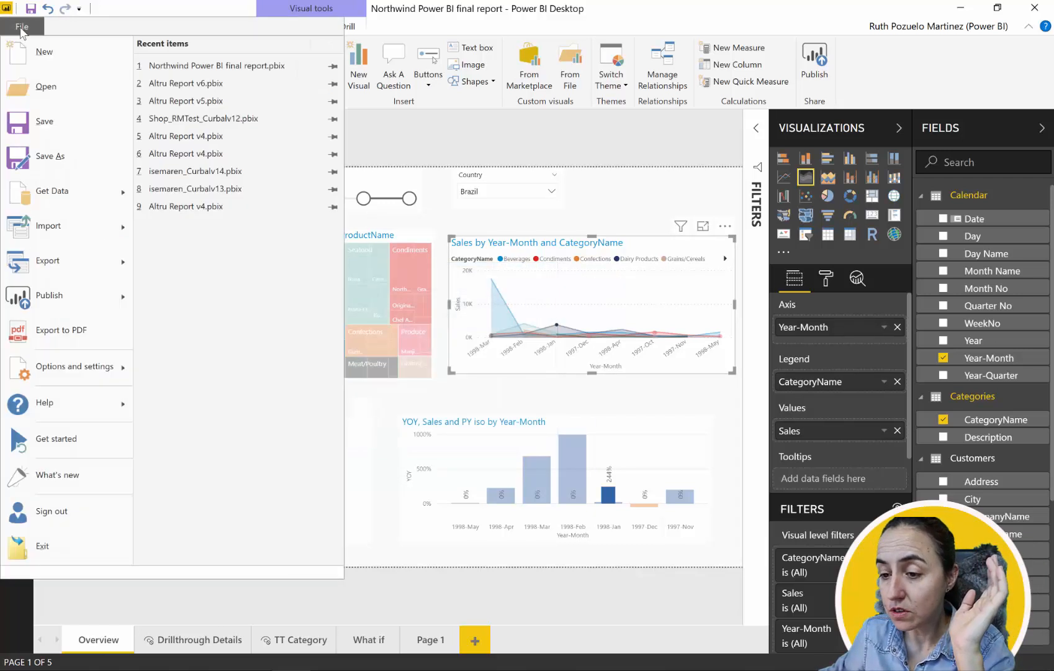
click(75, 366)
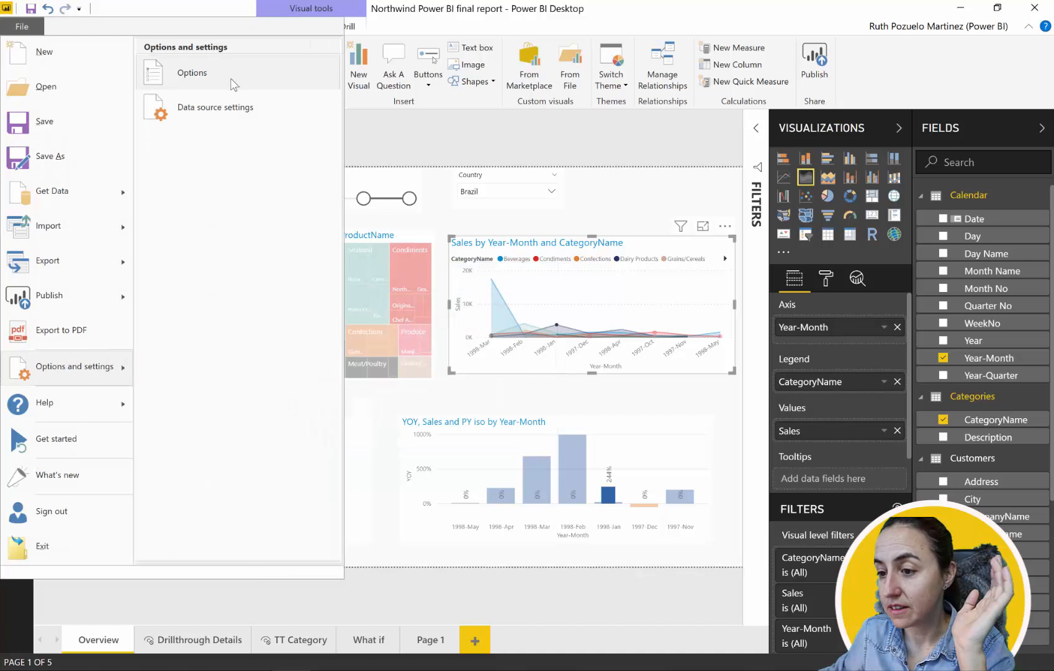
click(191, 72)
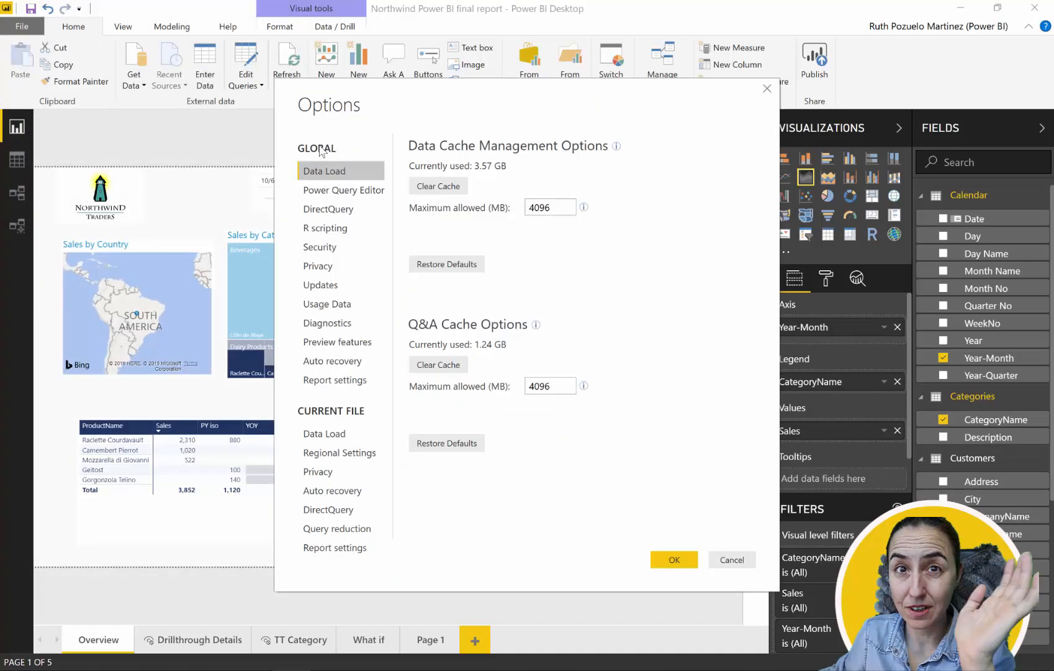
click(334, 547)
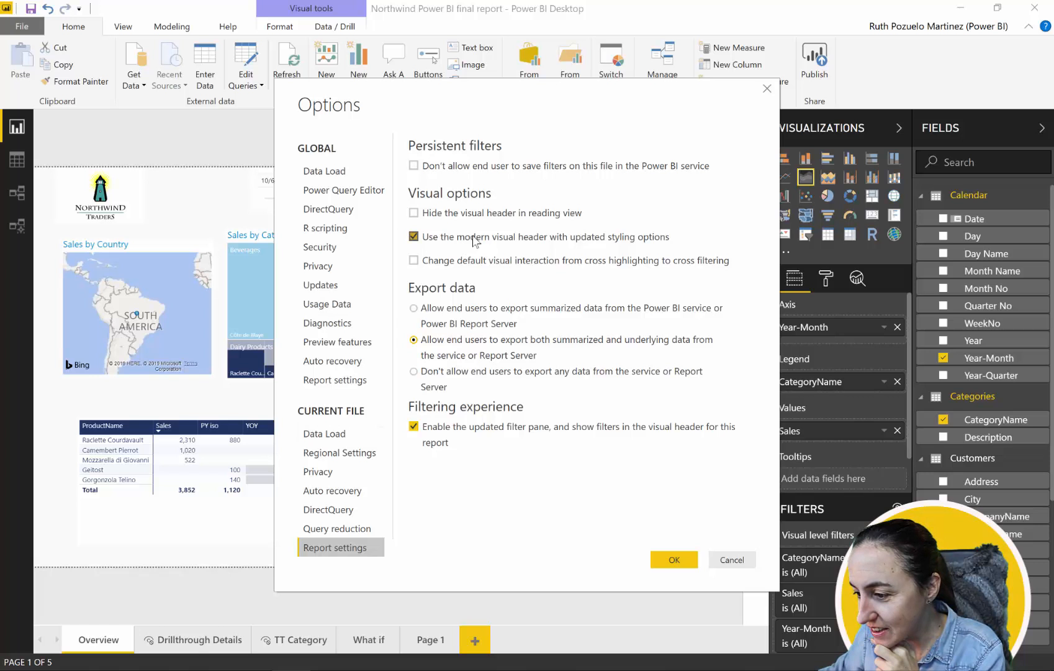
click(412, 261)
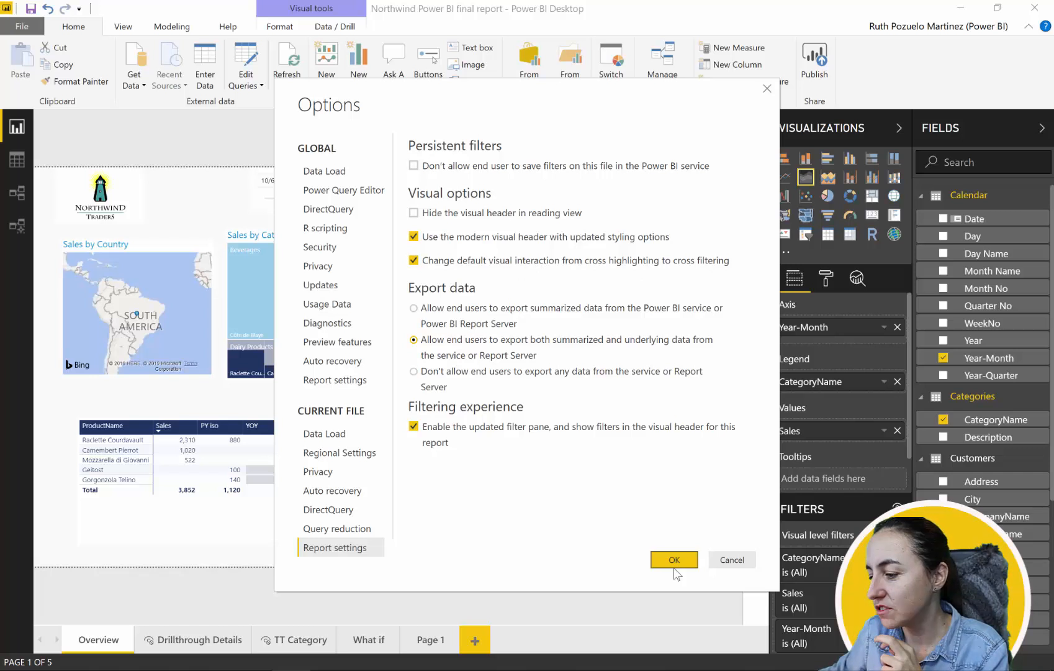
click(673, 559)
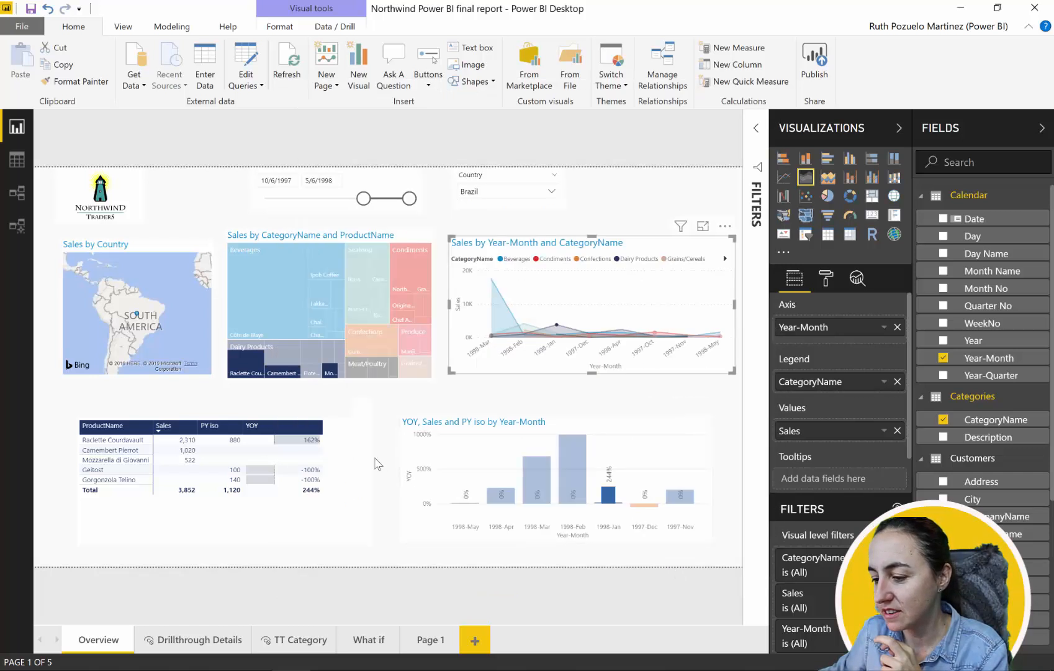